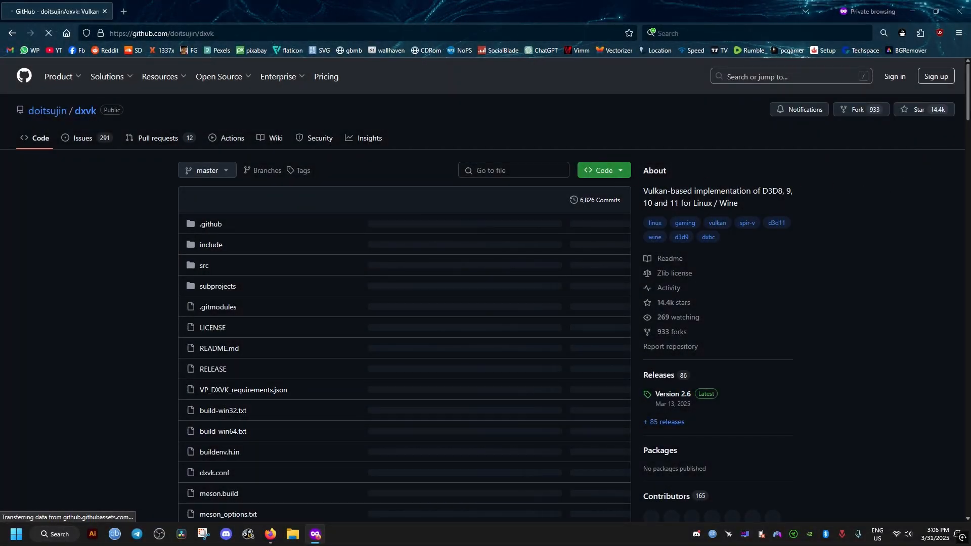
Scroll through the DXVK GitHub page and open its Releases list
scroll(down, 3)
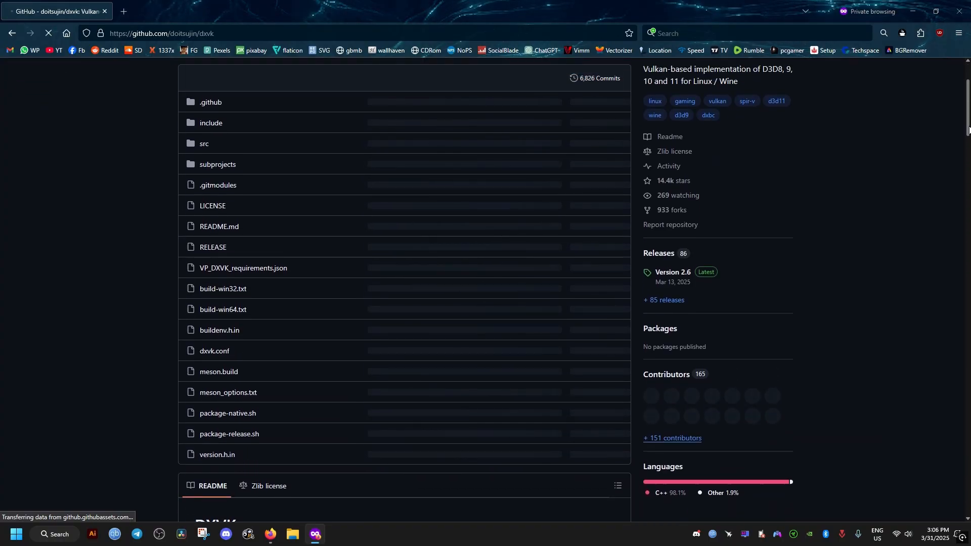
scroll(down, 3)
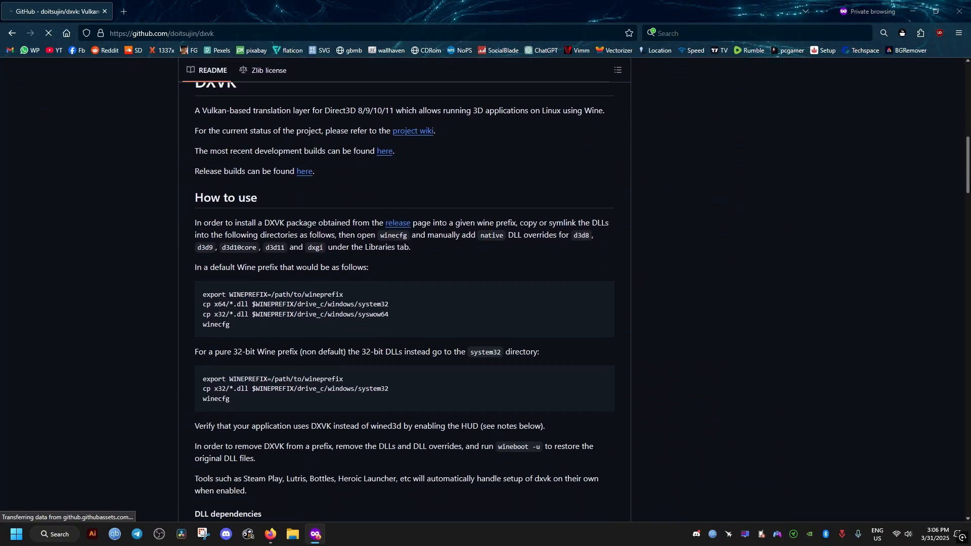
scroll(down, 3)
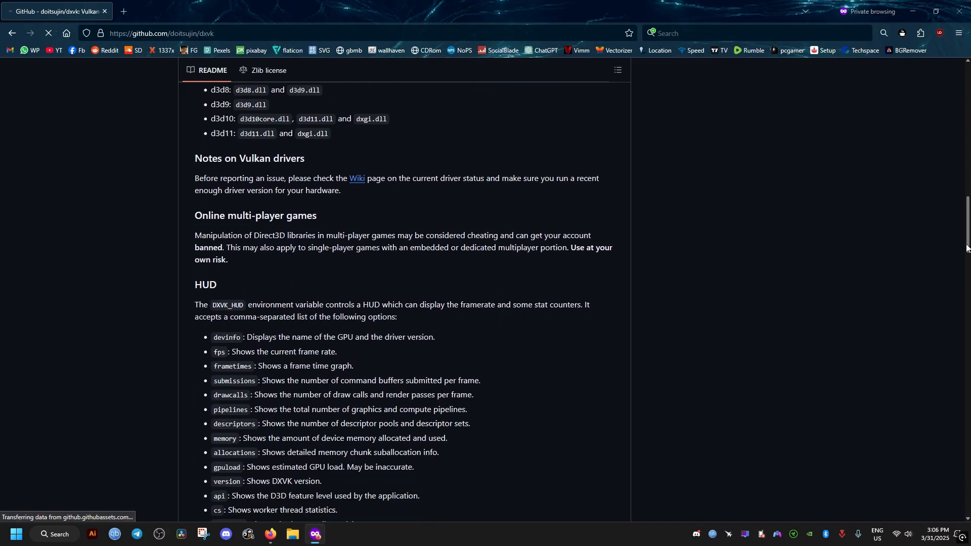
scroll(down, 3)
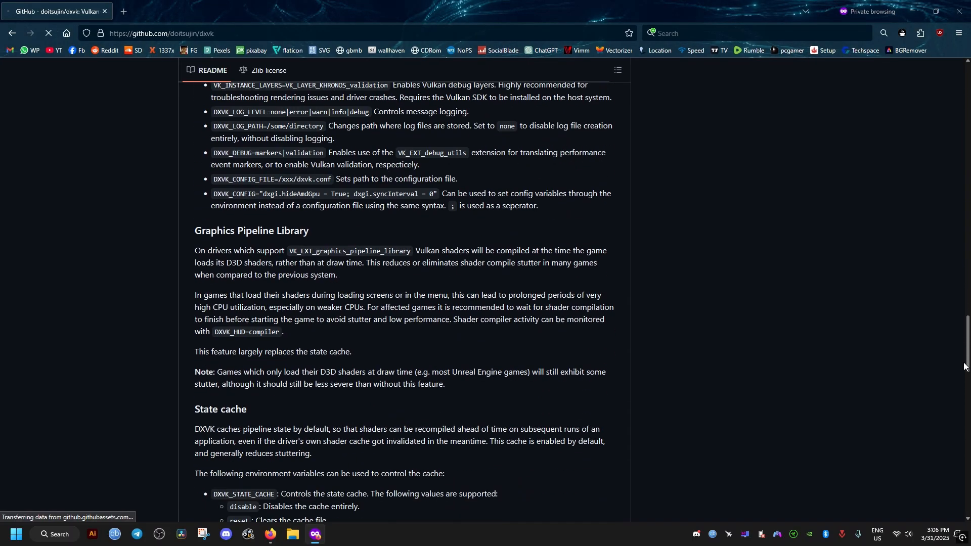
scroll(down, 3)
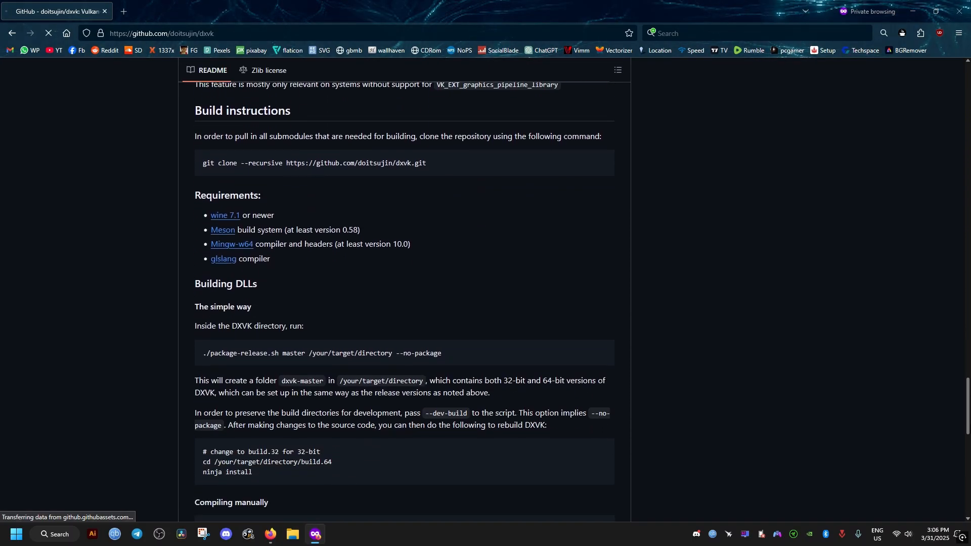
scroll(up, 3)
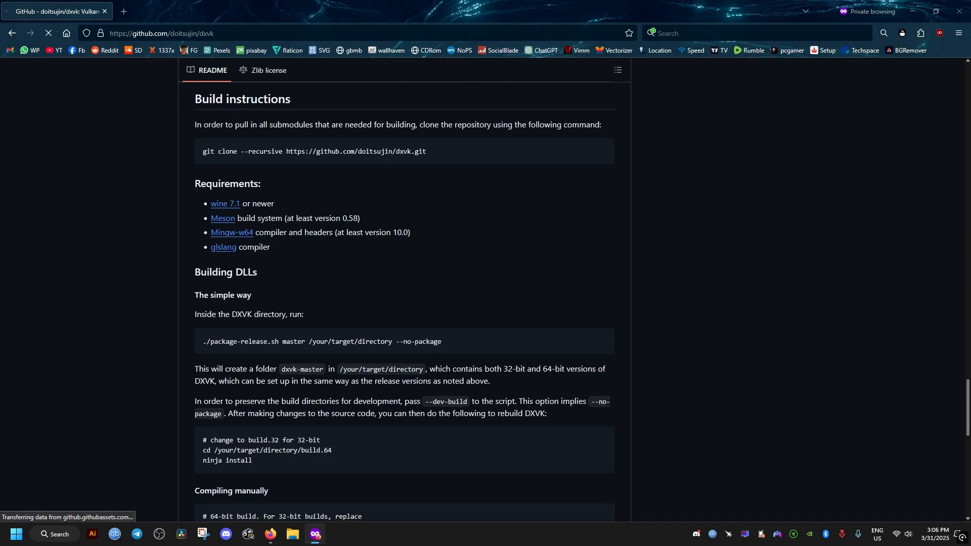
scroll(down, 3)
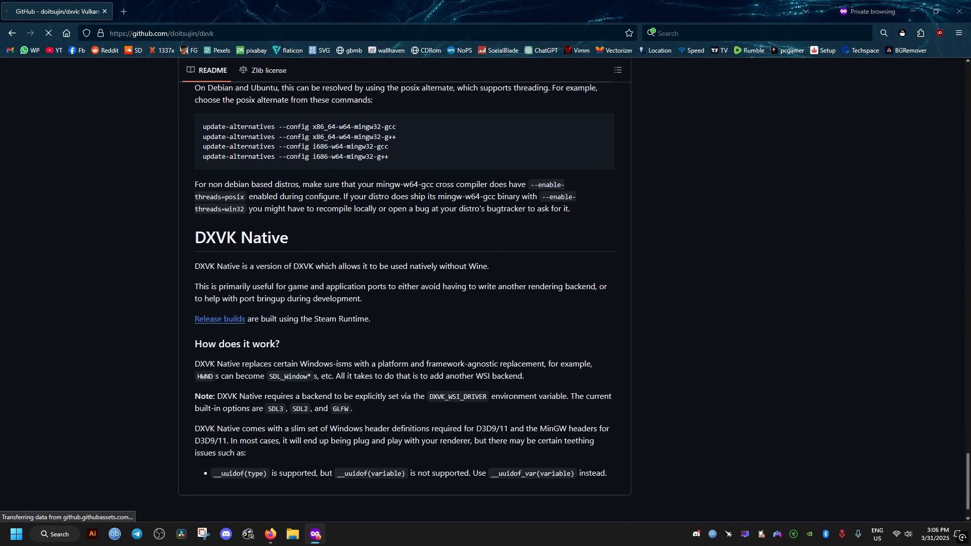
scroll(up, 3)
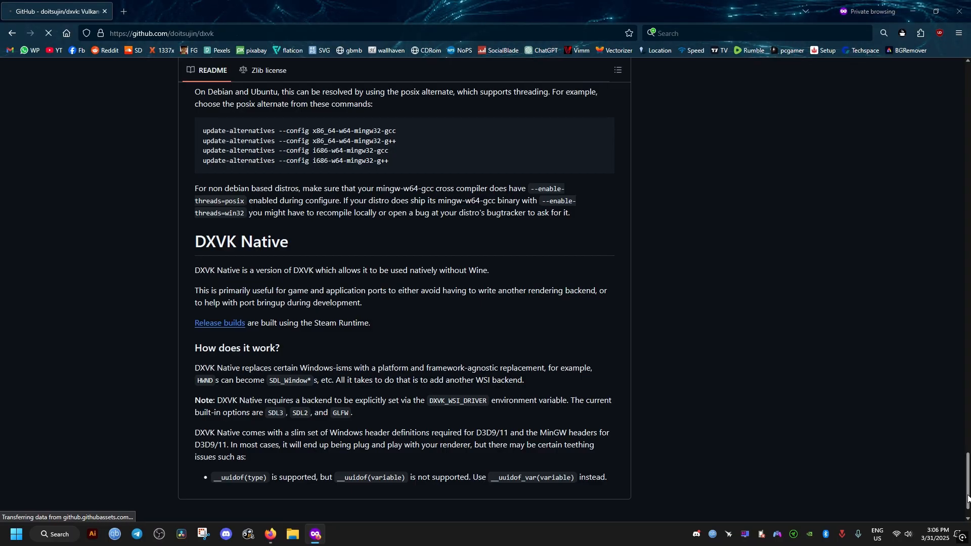
mouse_move(685, 414)
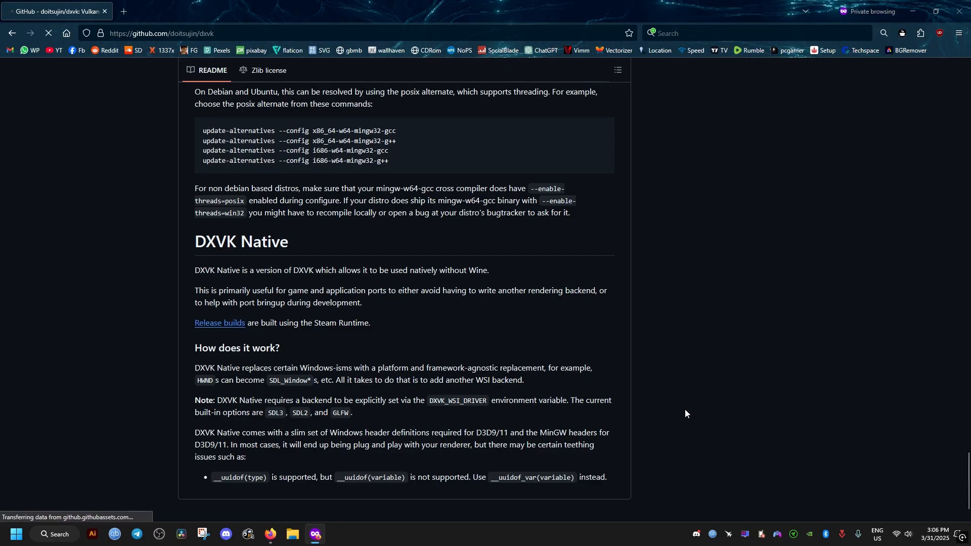
mouse_move(378, 335)
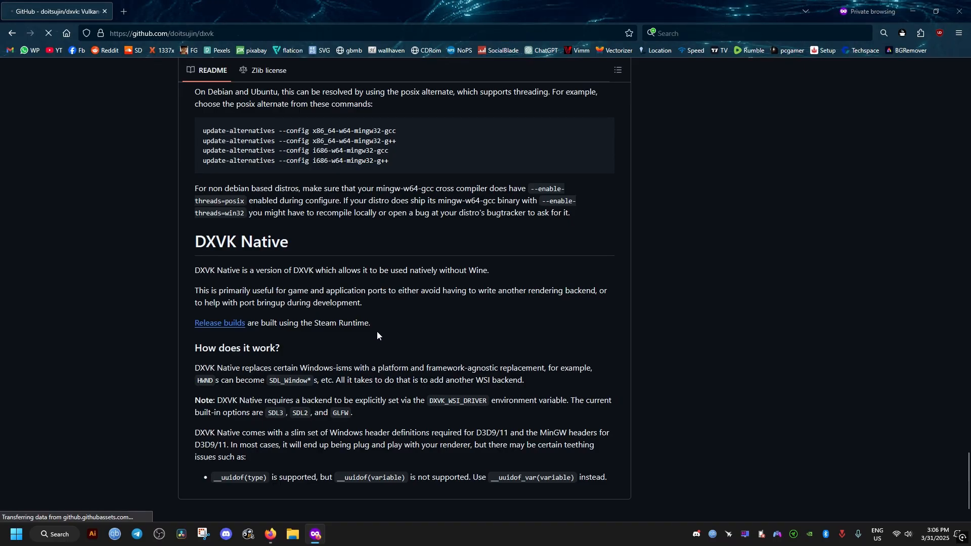
click(219, 323)
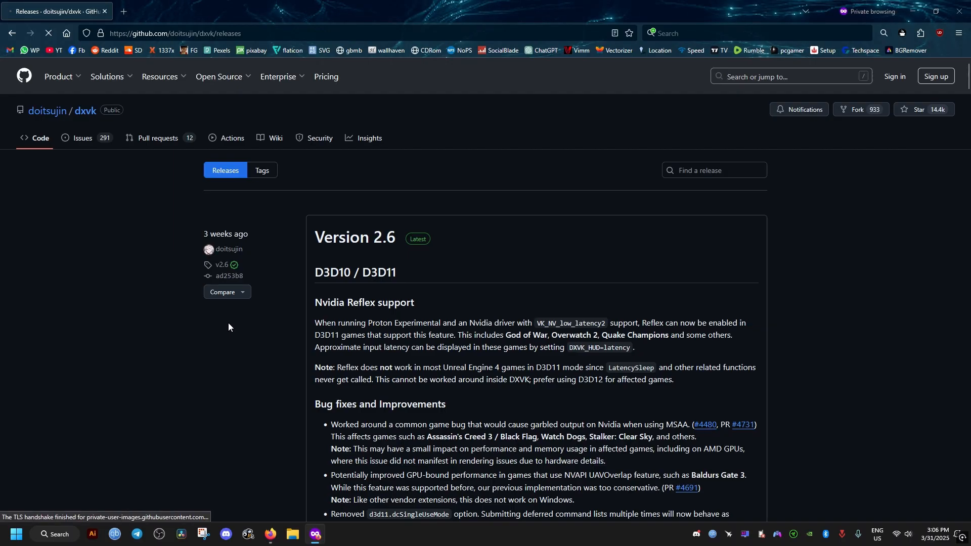
mouse_move(355, 237)
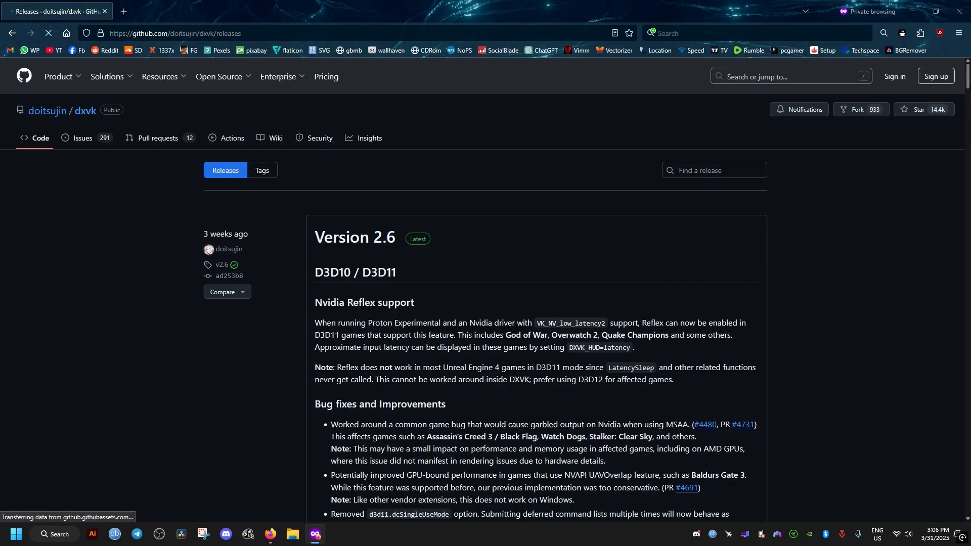
Download dxvk-2.6.tar.gz from the Version 2.6 assets and show it in its folder
scroll(down, 3)
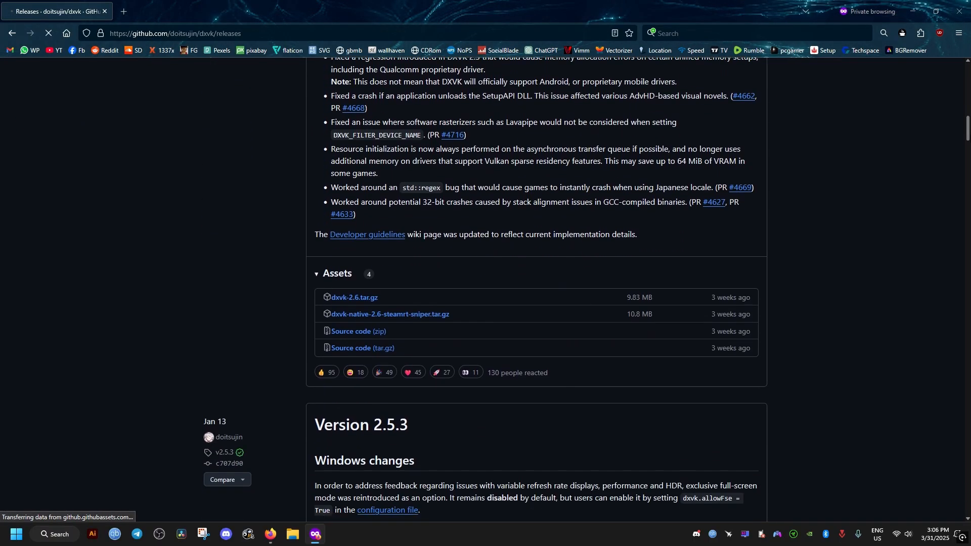
scroll(down, 3)
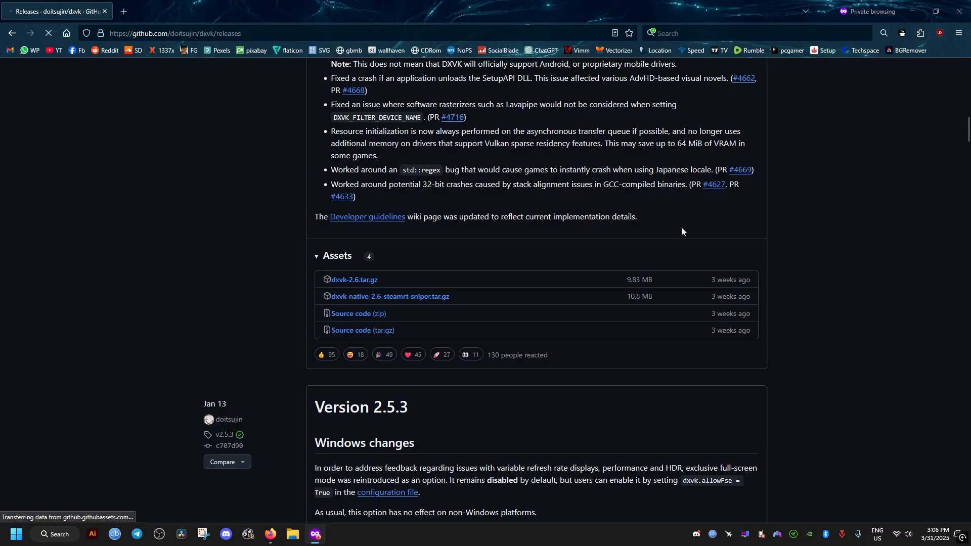
mouse_move(445, 256)
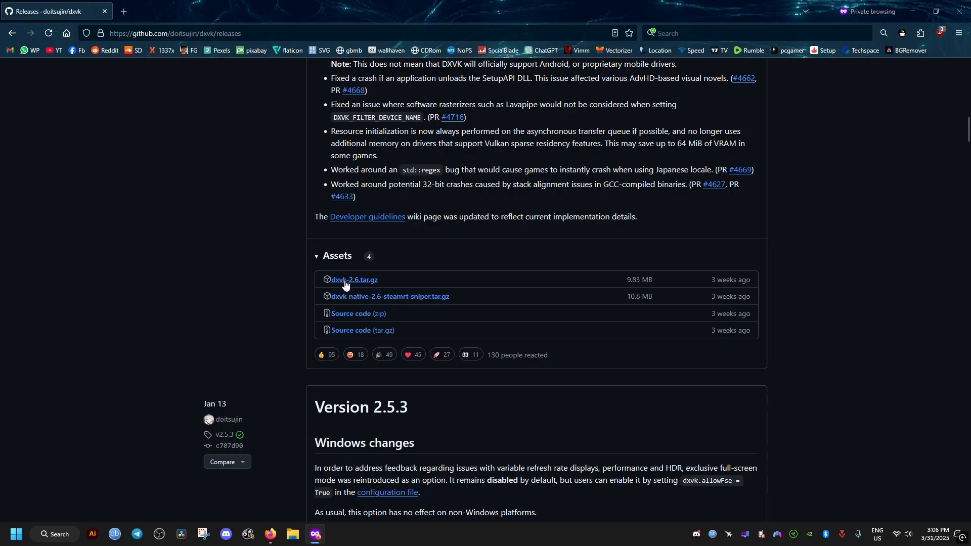
click(353, 279)
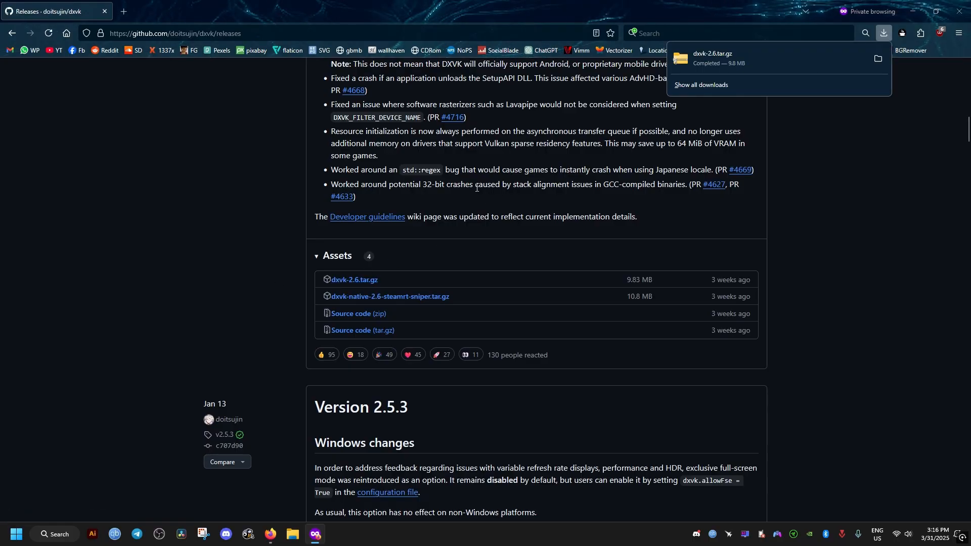
click(876, 58)
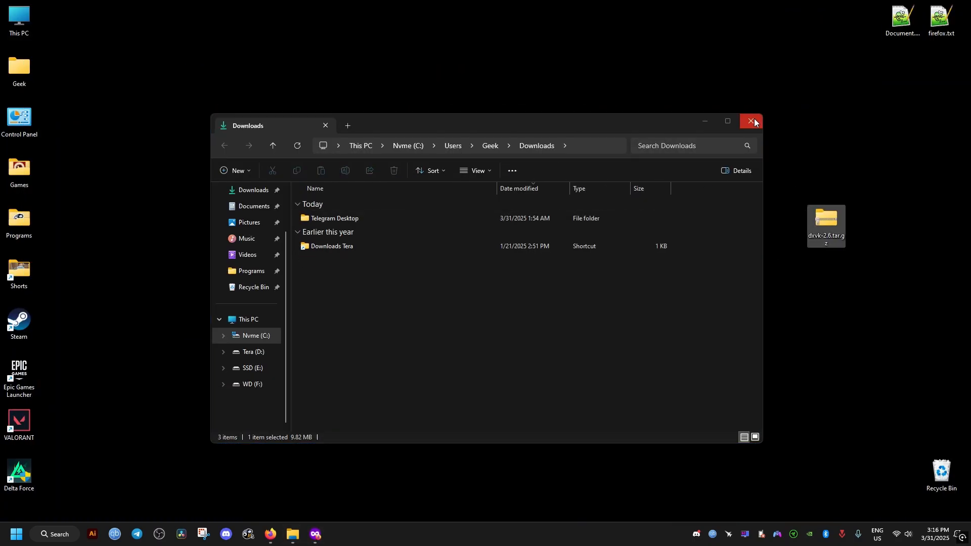
Close the Downloads window and open dxvk-2.6.tar.gz from the desktop
click(750, 121)
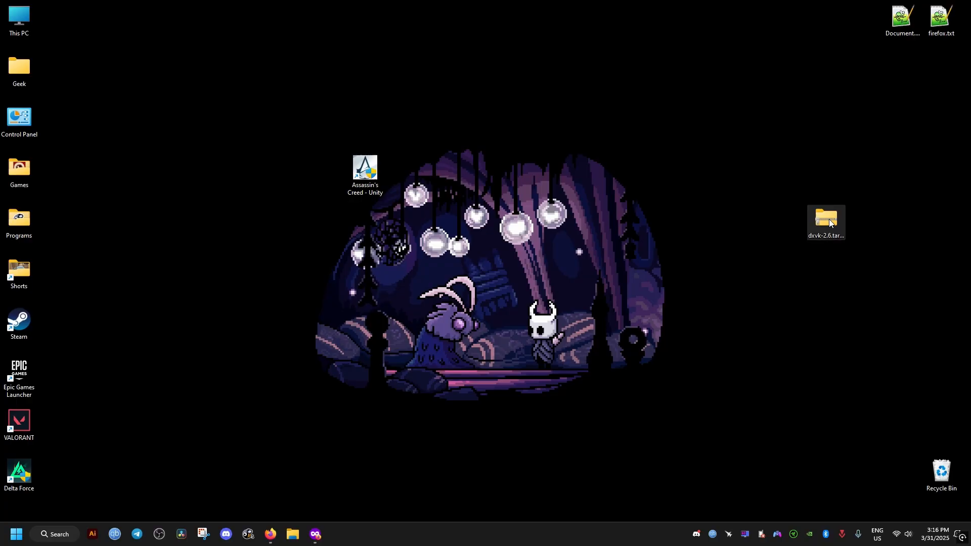
double_click(825, 220)
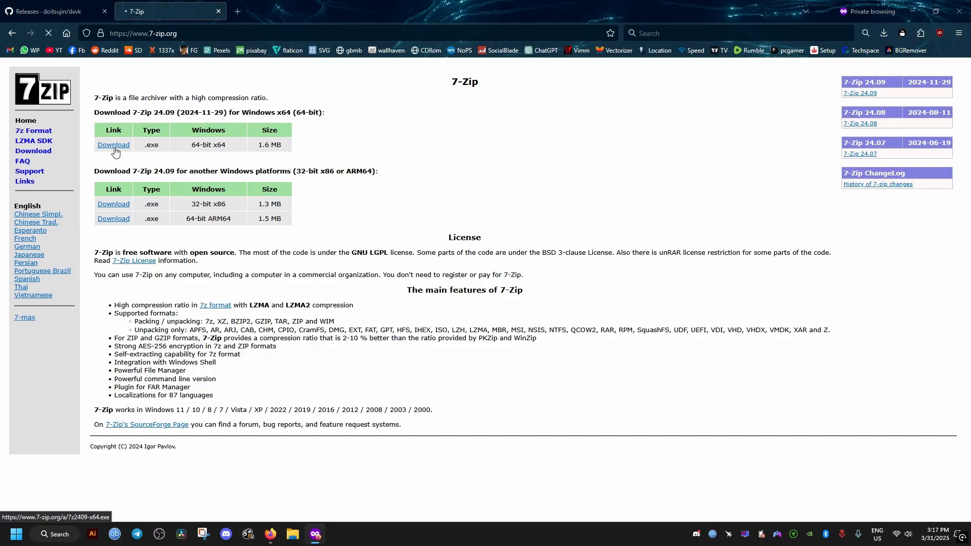
Download and run the 64-bit 7z2409-x64.exe installer, then close the finished setup
click(883, 33)
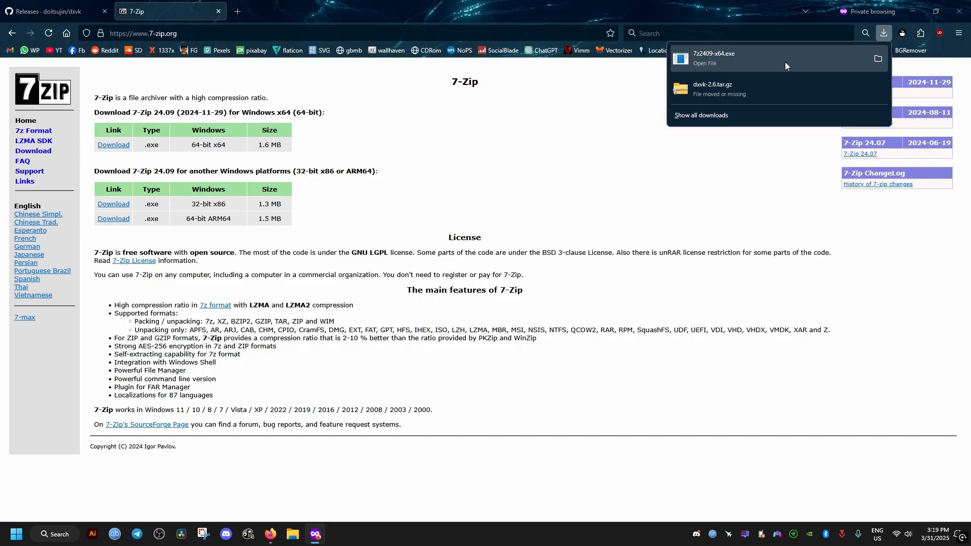
click(714, 58)
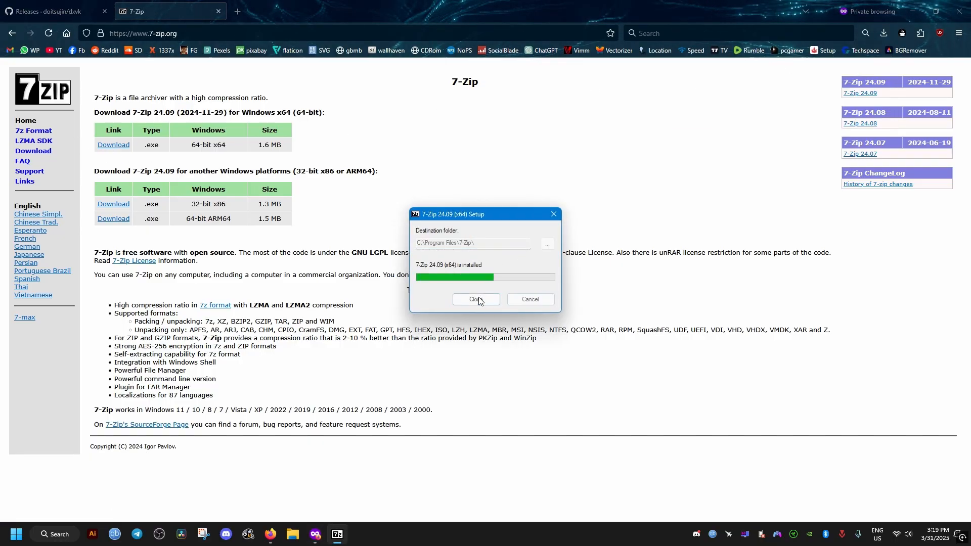
mouse_move(475, 299)
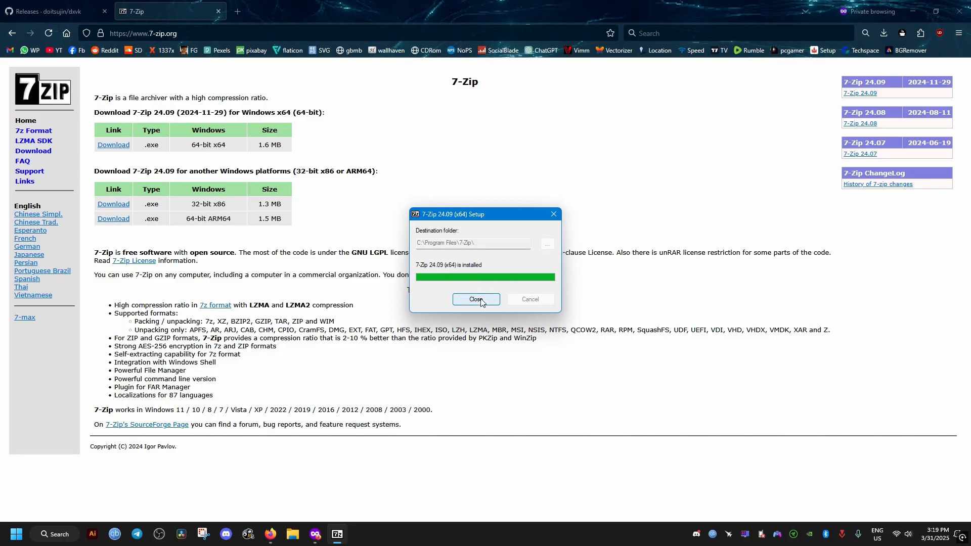
click(475, 299)
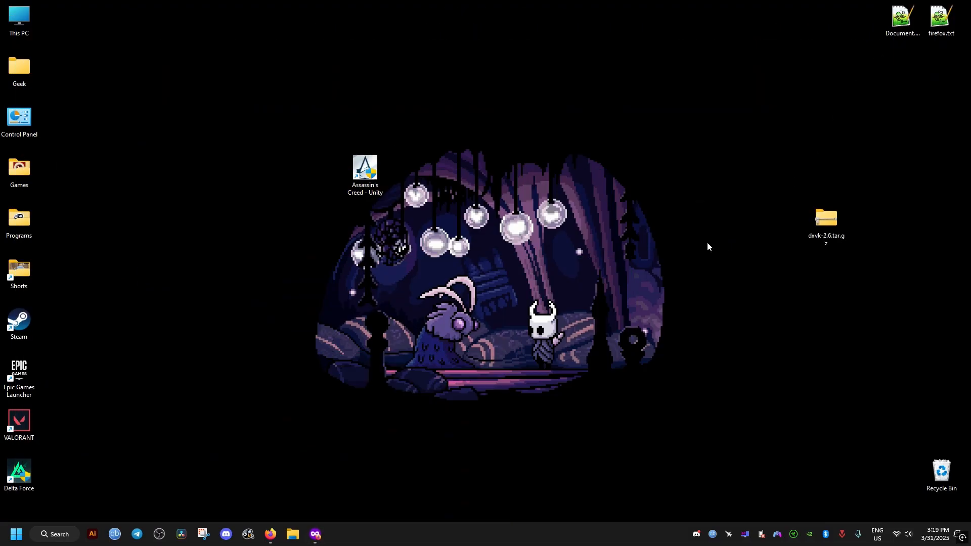
Extract dxvk-2.6.tar.gz with 7-Zip into a 'dxvk-2.6\' folder
right_click(826, 223)
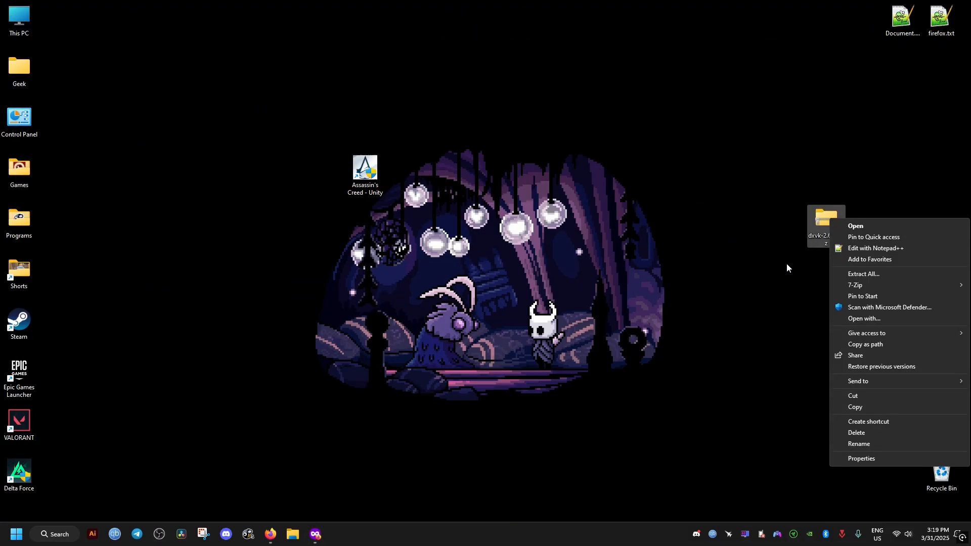
click(698, 326)
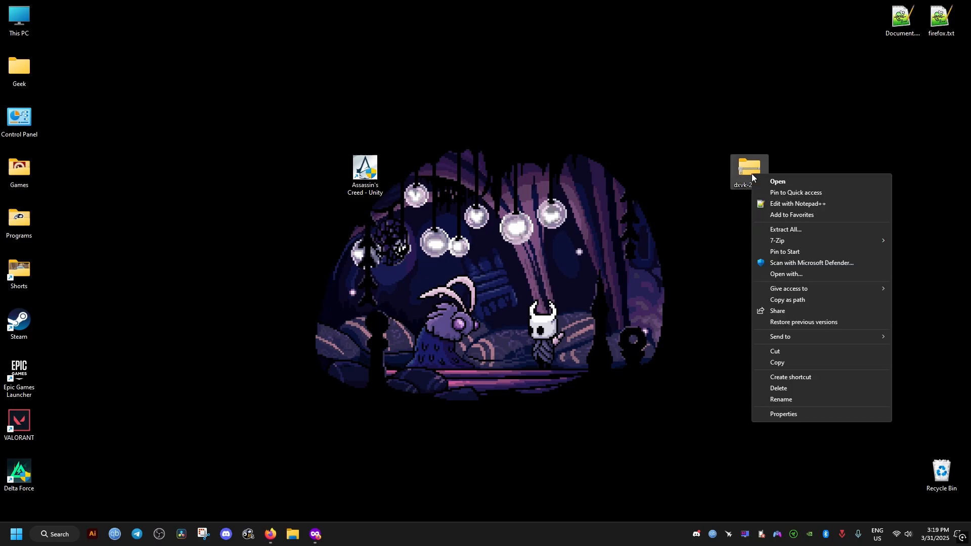
mouse_move(719, 337)
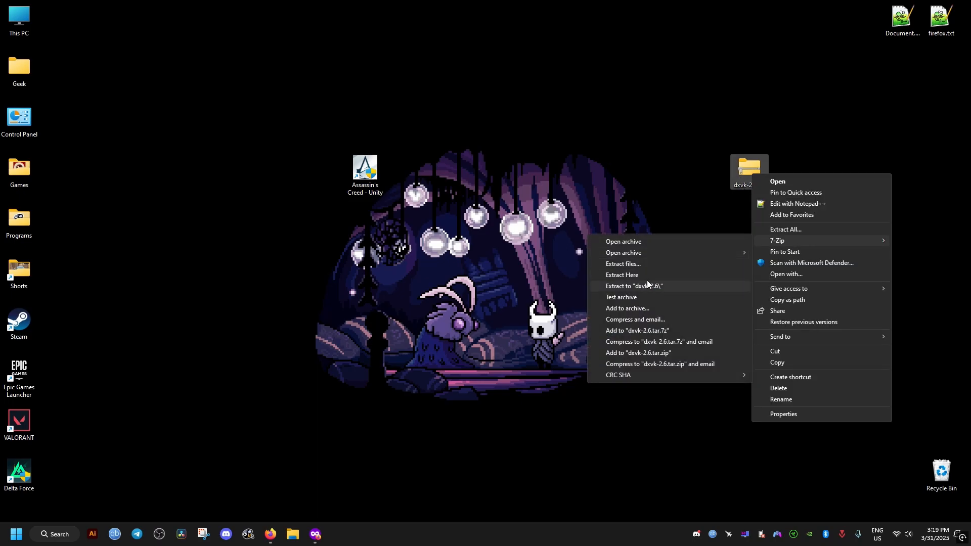
click(634, 286)
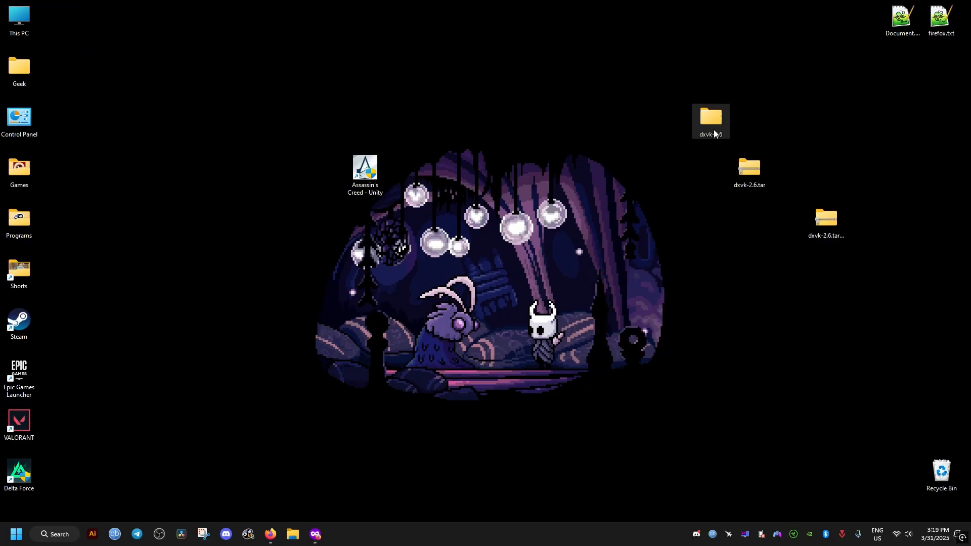
Open the extracted dxvk-2.6 folder and its x64 subfolder
click(748, 172)
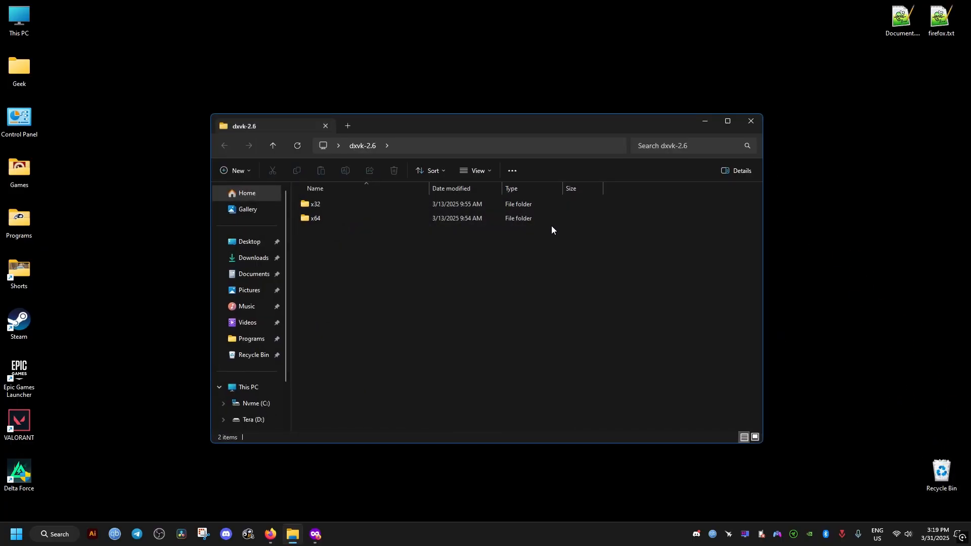
double_click(315, 218)
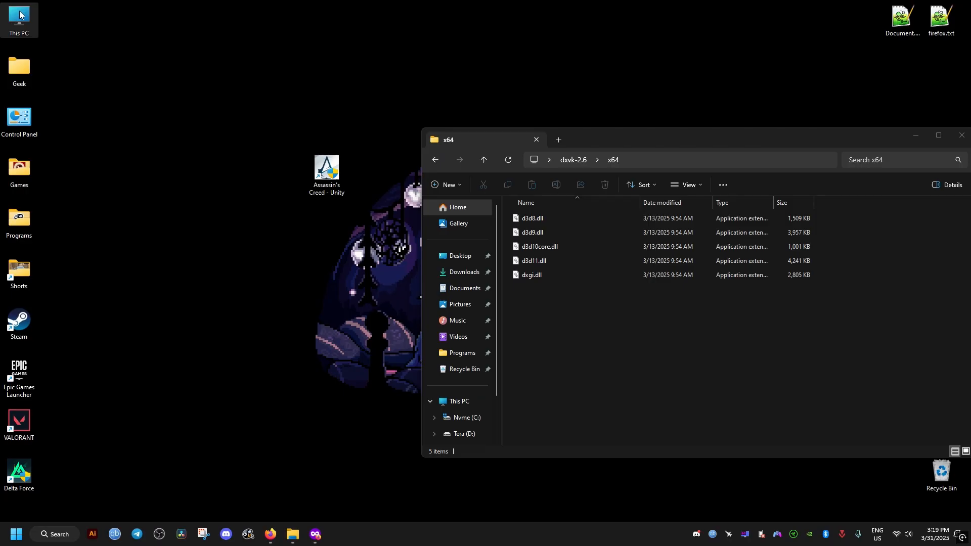
Browse This PC via Program Files (x86) and Steam, then open F:\Assassin's Creed - Unity
double_click(465, 417)
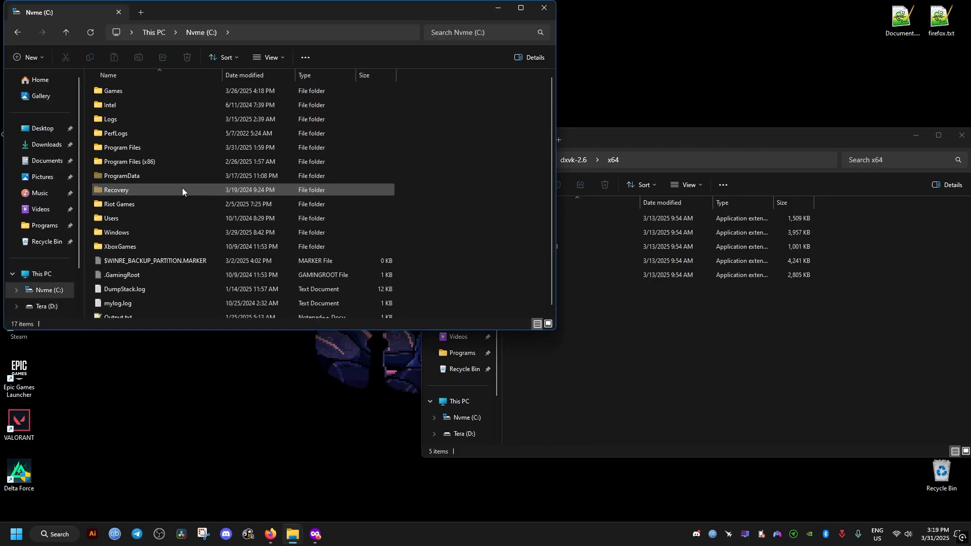
double_click(123, 162)
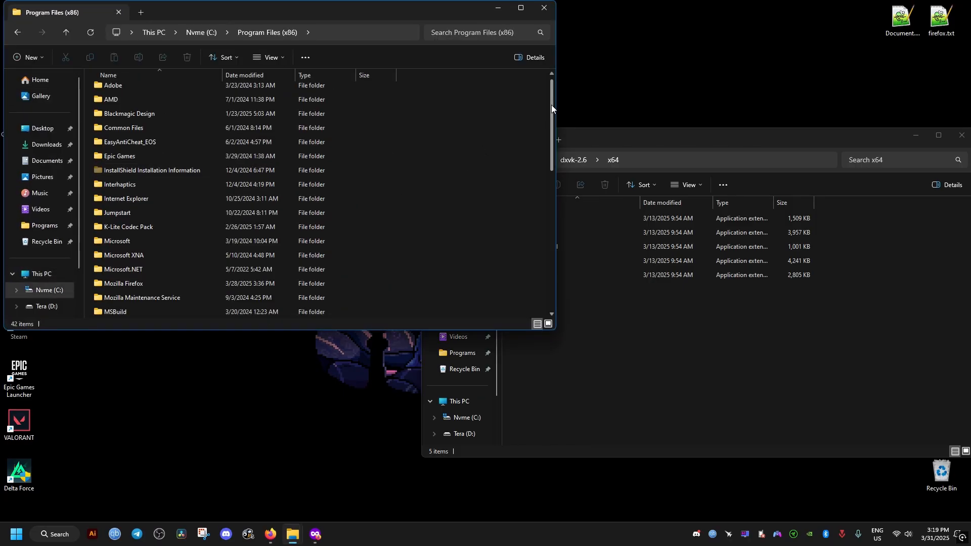
scroll(down, 3)
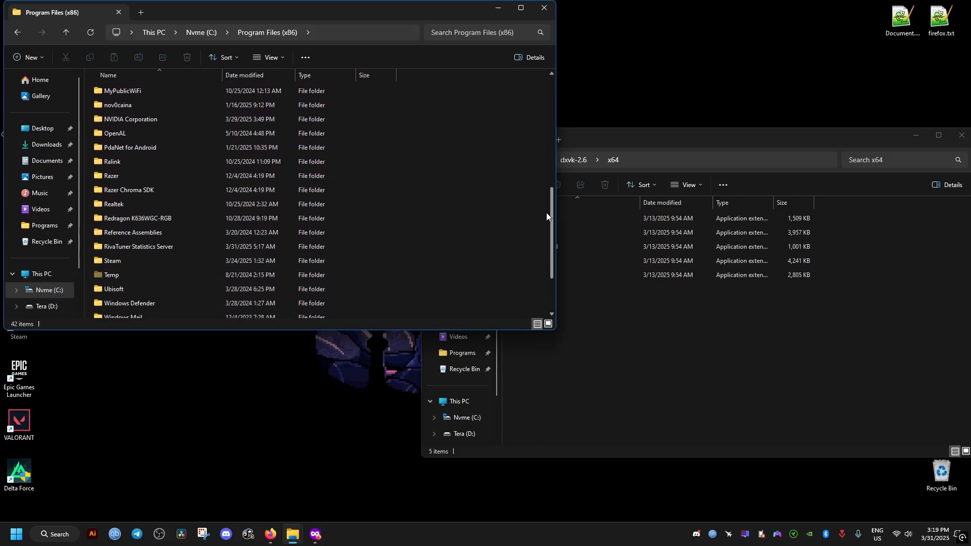
double_click(112, 260)
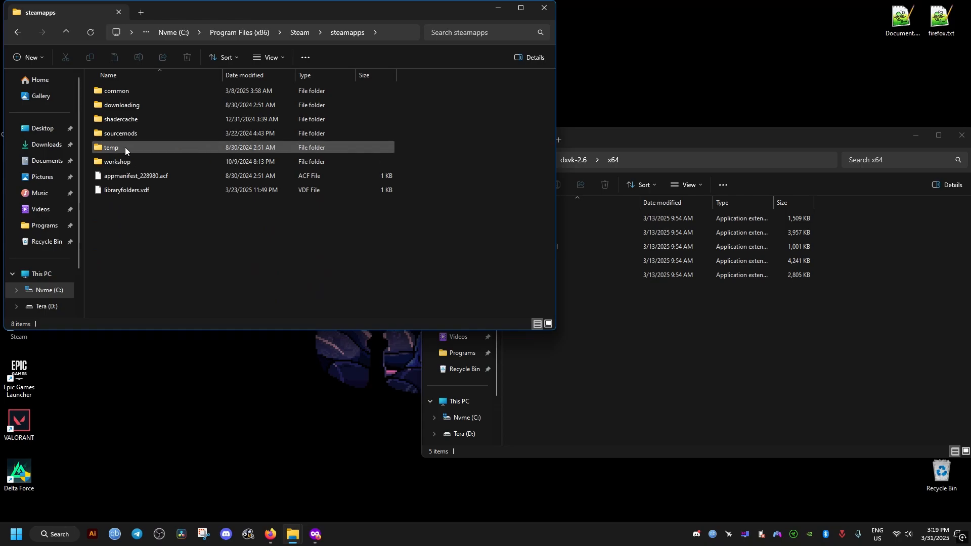
double_click(116, 91)
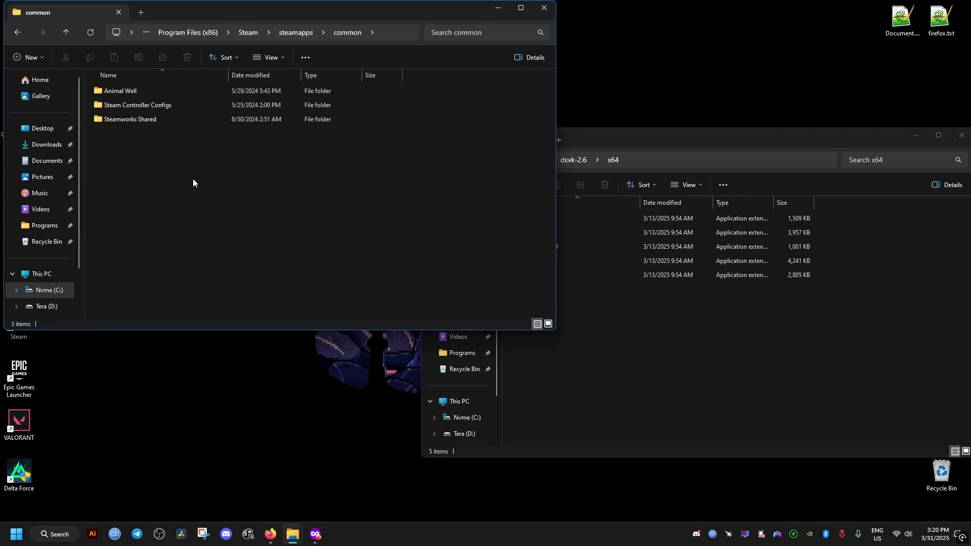
click(41, 273)
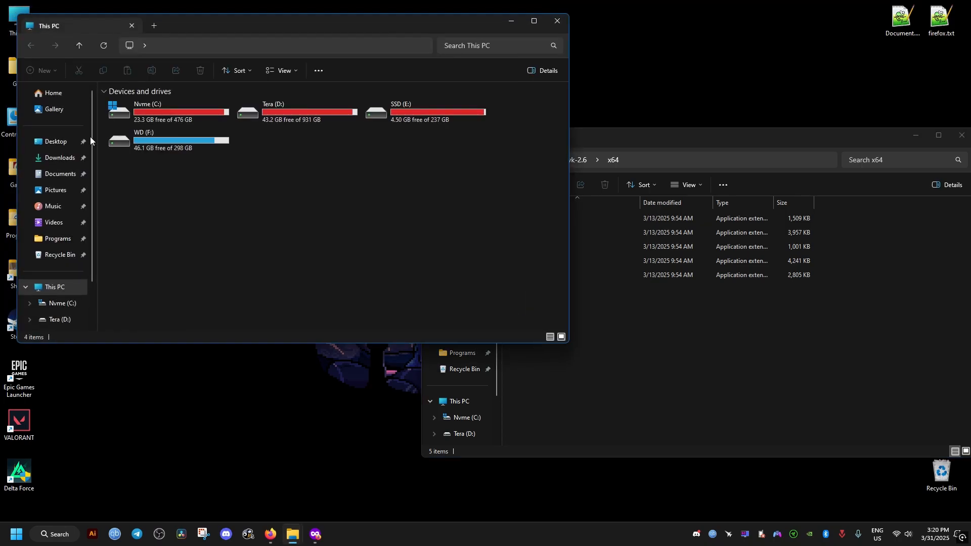
double_click(143, 140)
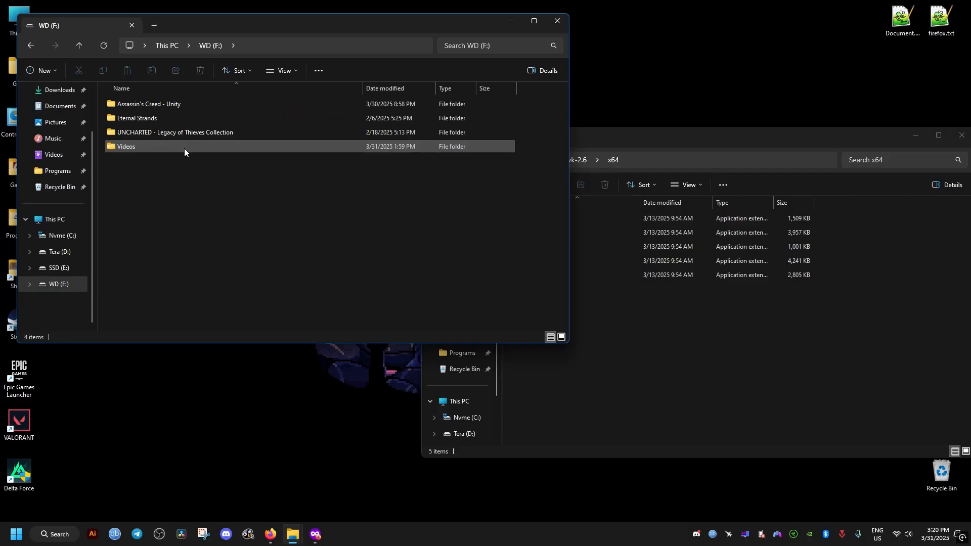
double_click(148, 104)
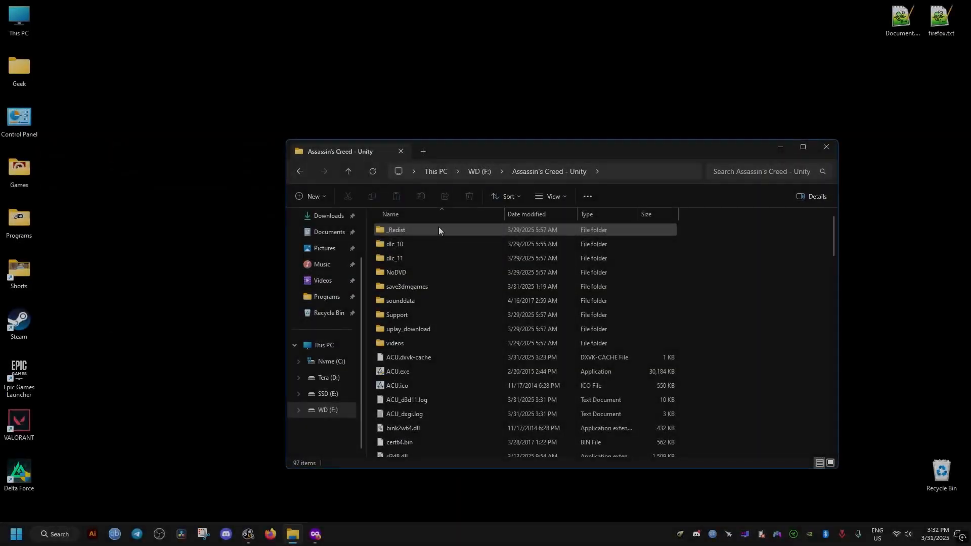
Open ACU.exe Properties and go to its Compatibility tab
right_click(397, 371)
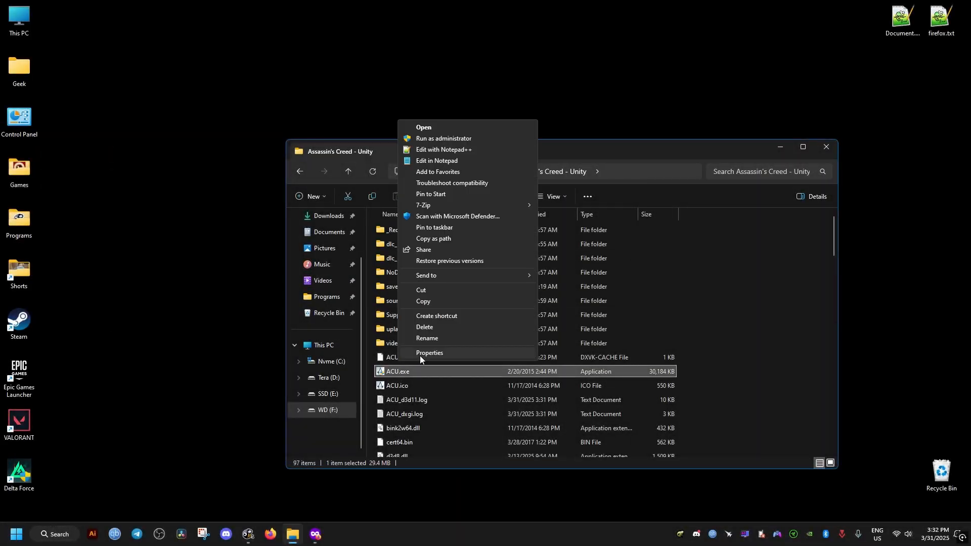
click(428, 353)
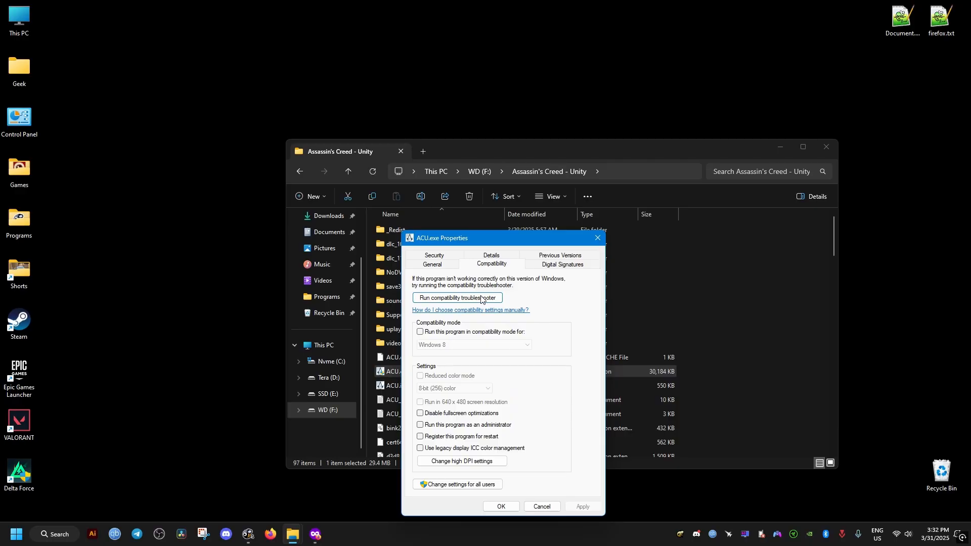
click(420, 413)
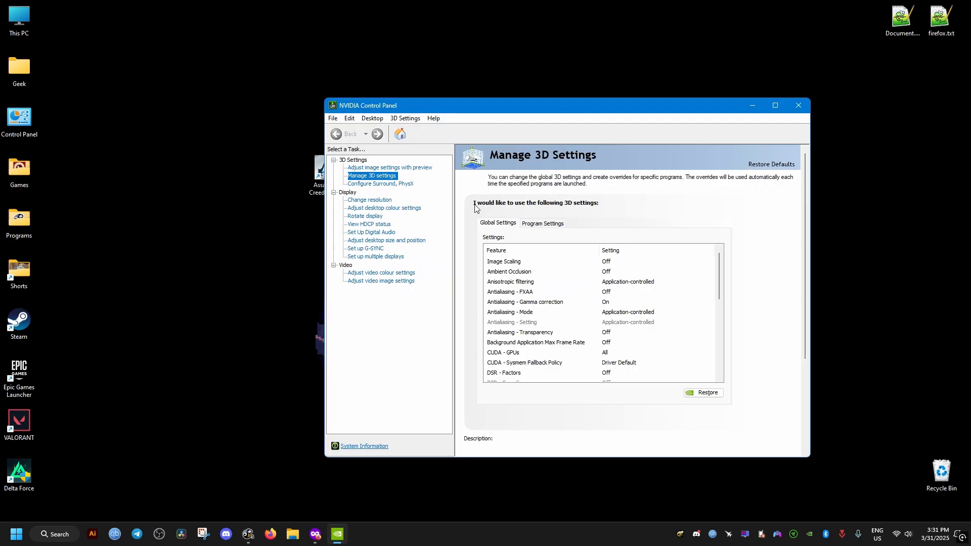
Under Program Settings for Assassin's Creed: Unity, set Low Latency Mode to Ultra
click(541, 224)
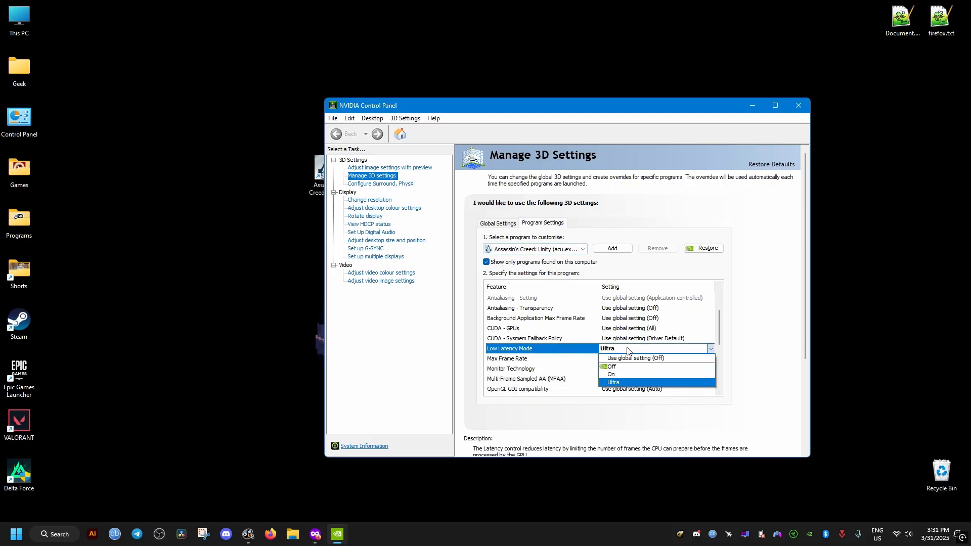
click(613, 382)
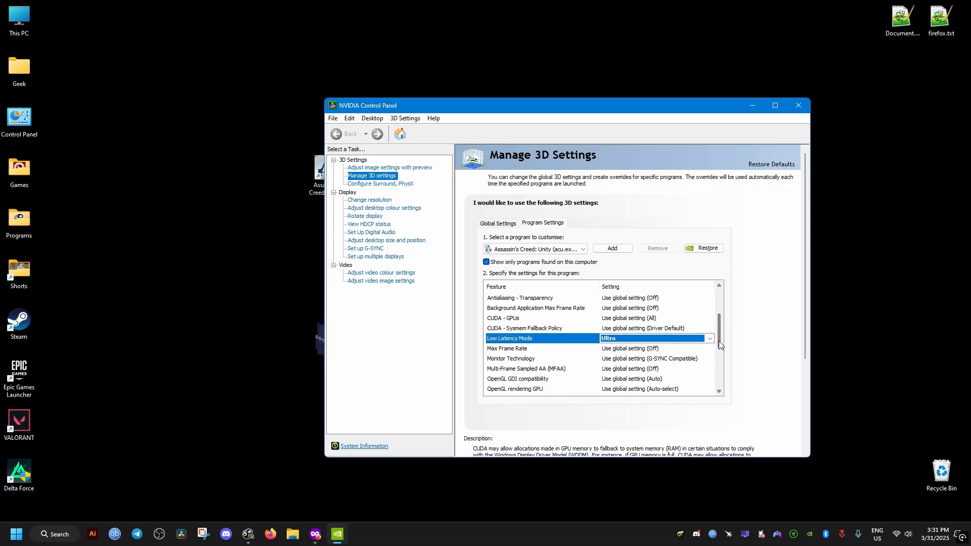
scroll(down, 3)
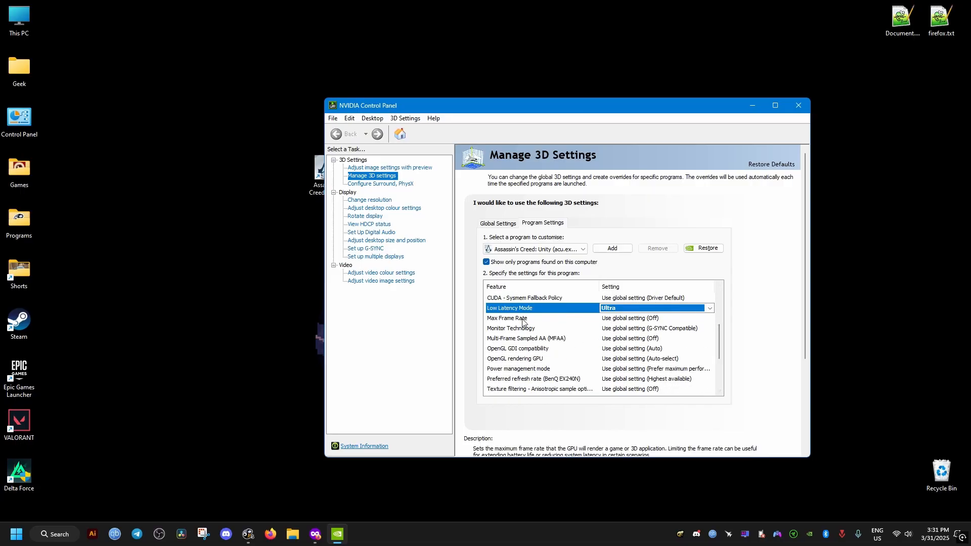
click(507, 317)
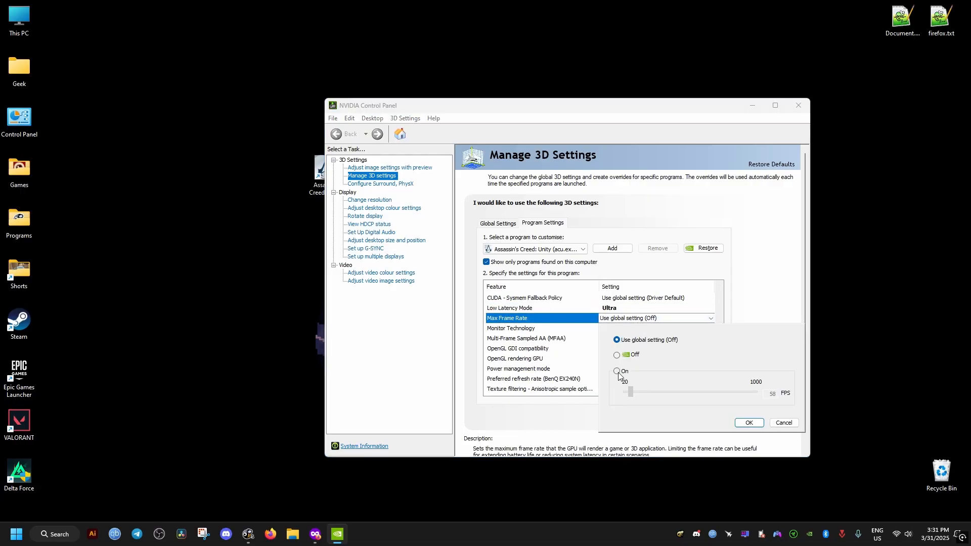
Turn on Max Frame Rate at 62 FPS, confirm, and apply the settings
click(617, 371)
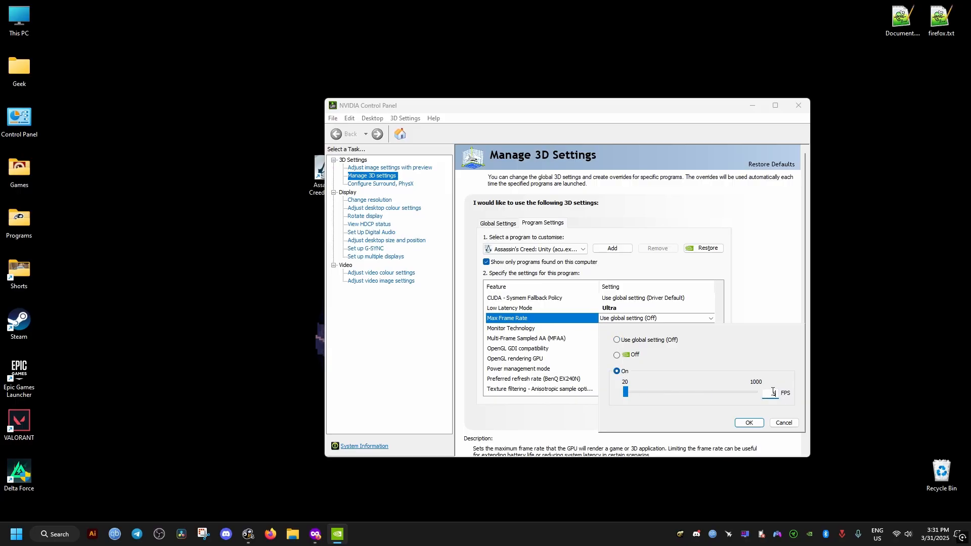
text(60)
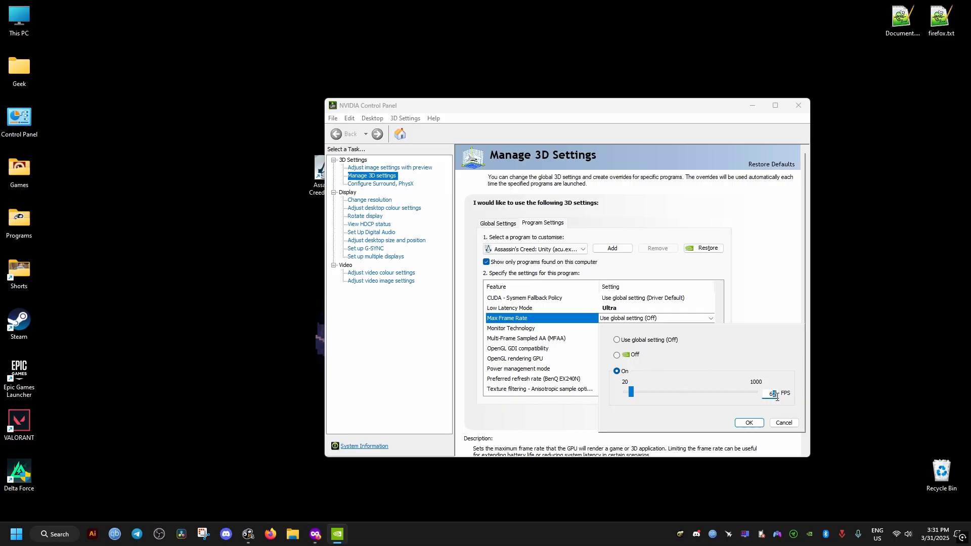
click(748, 423)
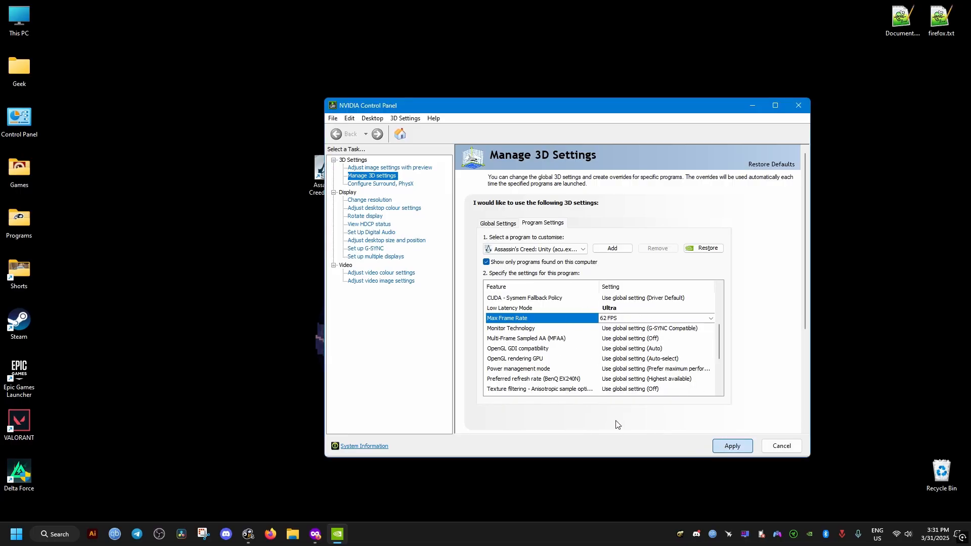
scroll(up, 3)
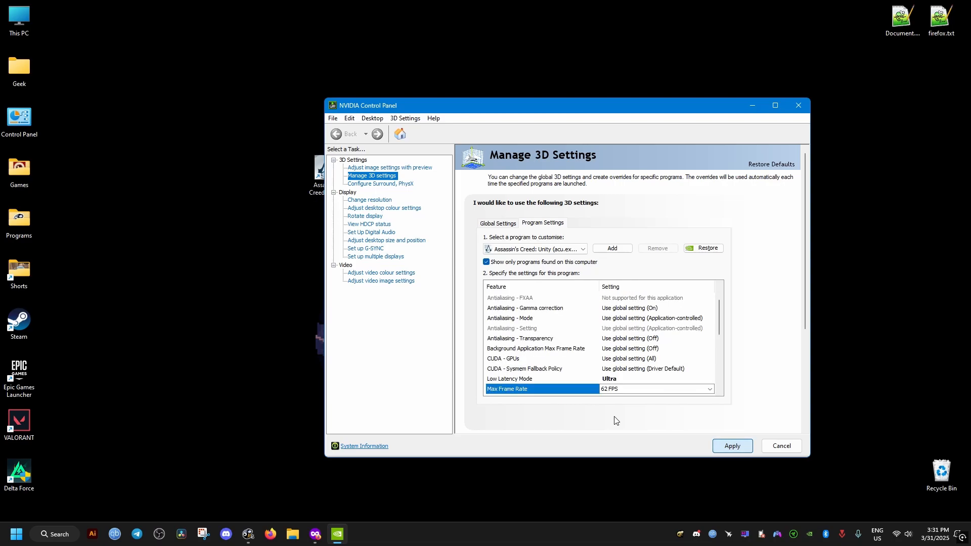
click(797, 105)
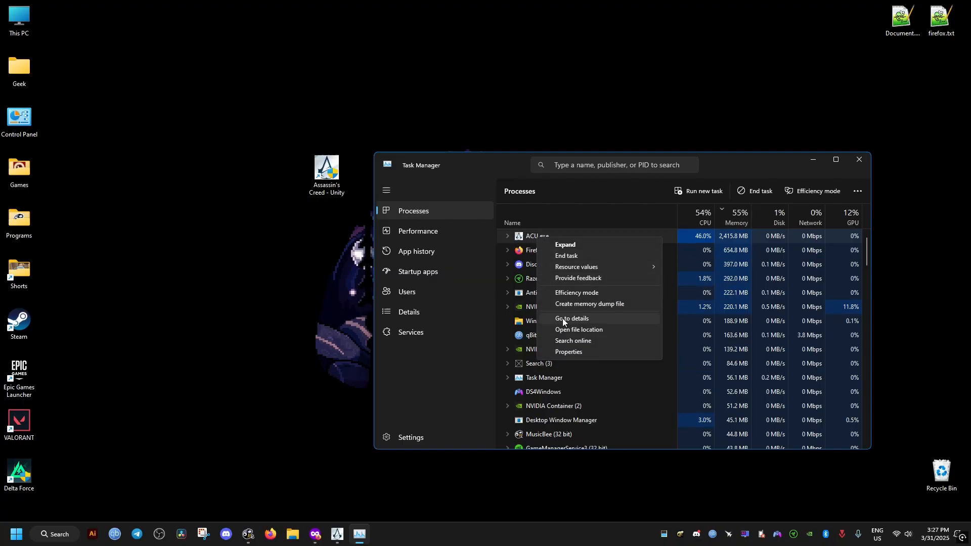
Go to the ACU.exe details entry, confirm the priority change, and close Task Manager
click(571, 318)
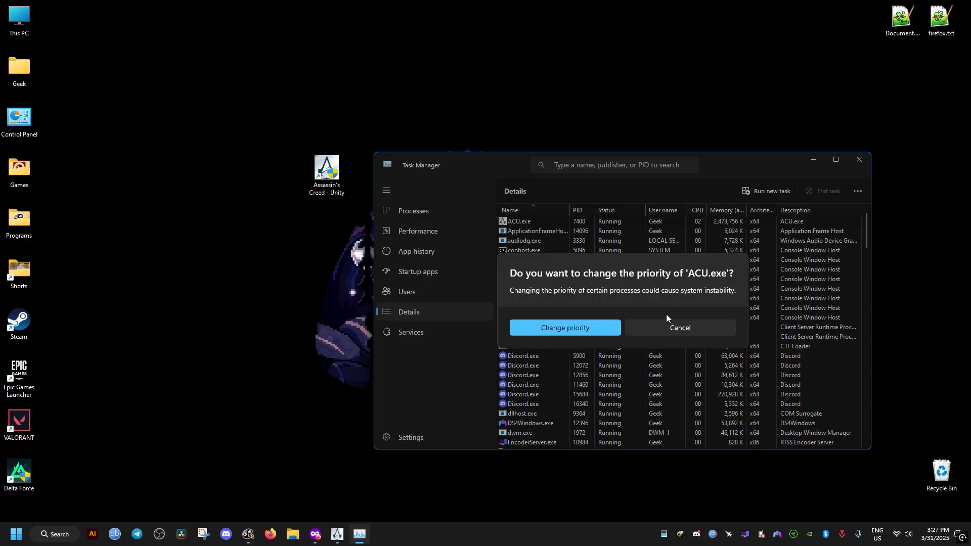
click(679, 327)
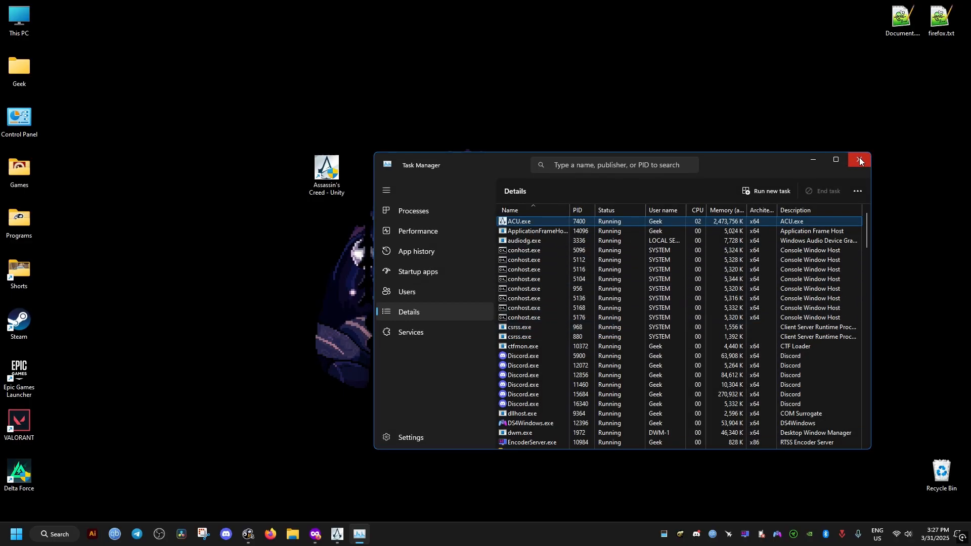
click(860, 160)
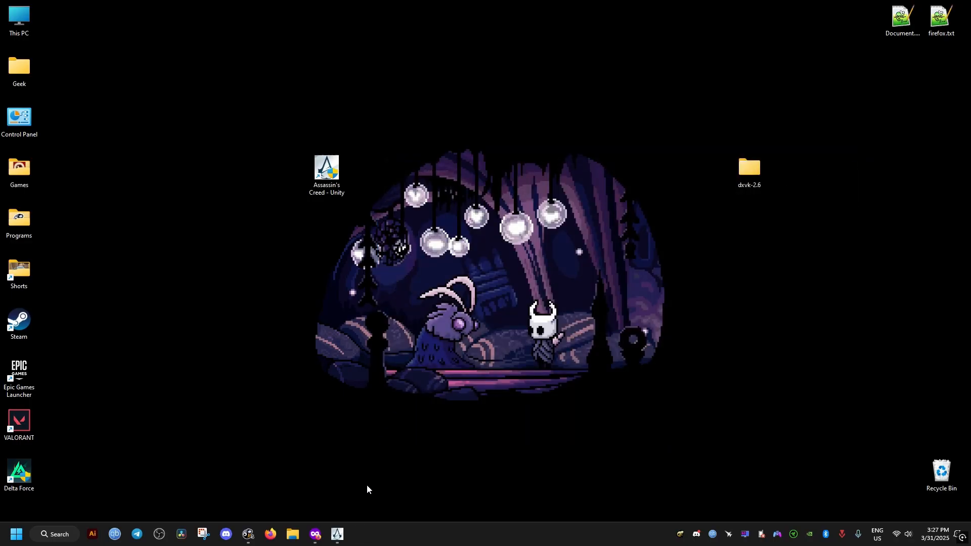